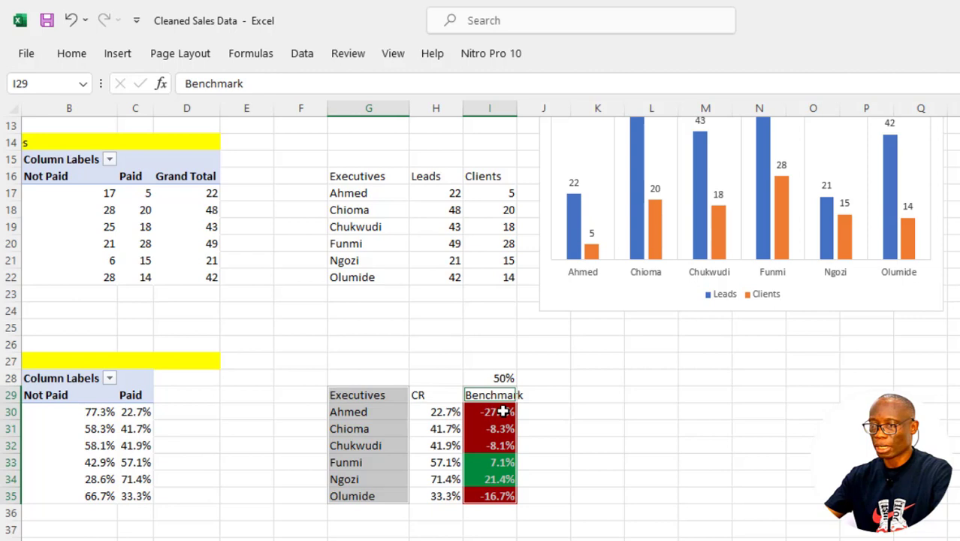
{"action": "mouse_move", "coordinate": [117, 53]}
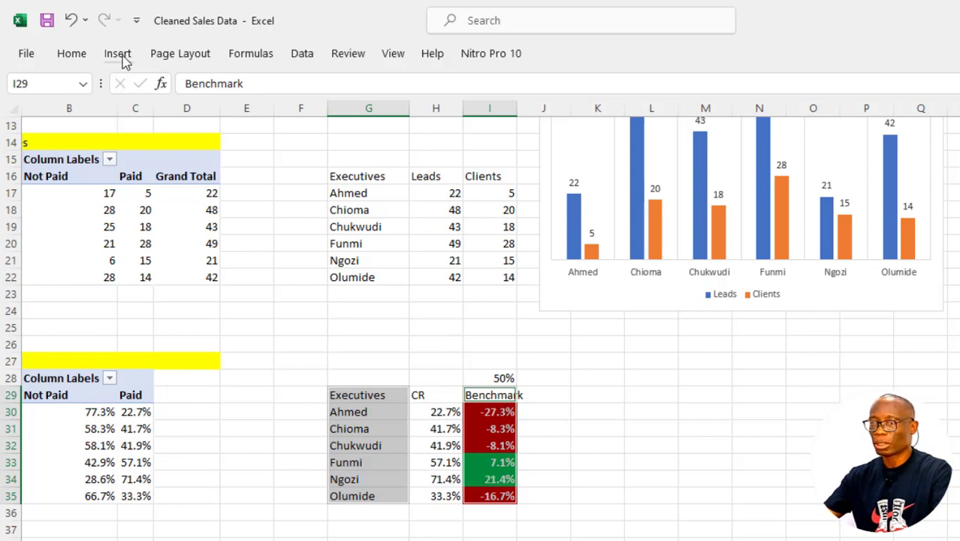
Insert a clustered column chart of the Executives and Benchmark columns.
{"action": "left_click", "coordinate": [117, 54]}
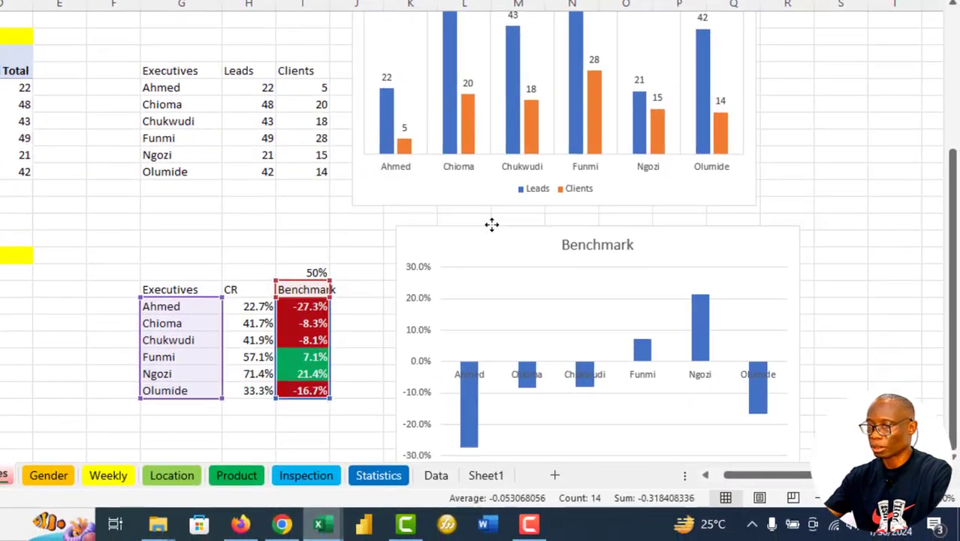
Hide the Benchmark chart's vertical value axis from Chart Elements.
{"action": "left_click", "coordinate": [597, 244]}
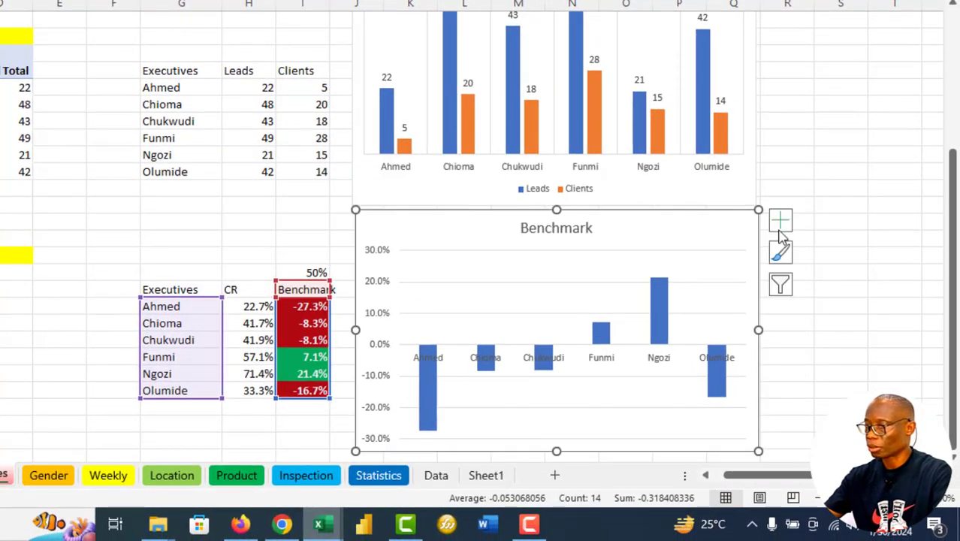
{"action": "left_click", "coordinate": [780, 220]}
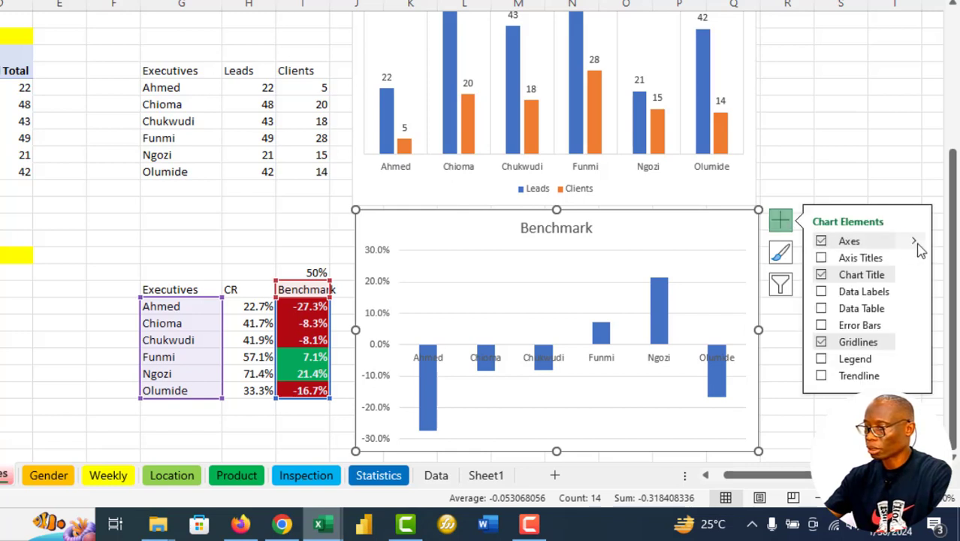
{"action": "left_click", "coordinate": [914, 240]}
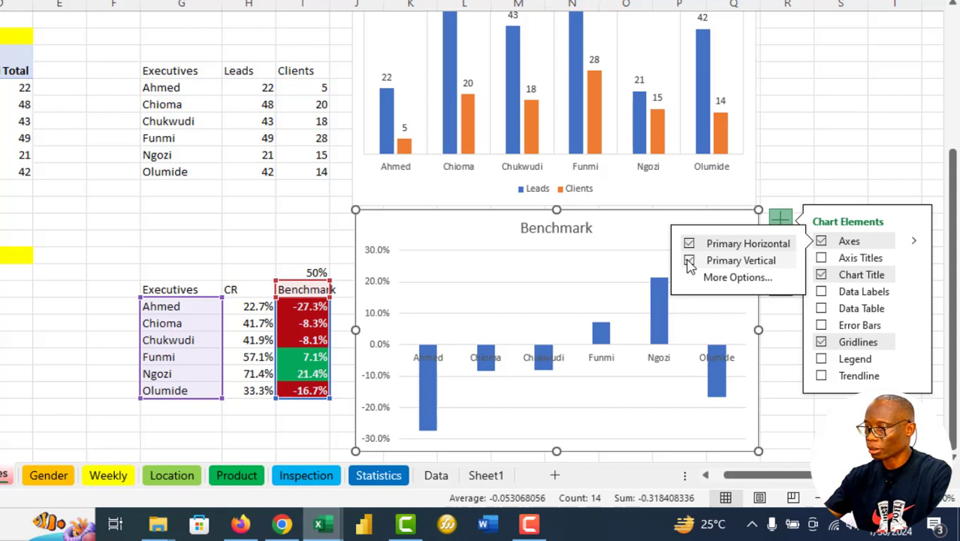
{"action": "left_click", "coordinate": [689, 260]}
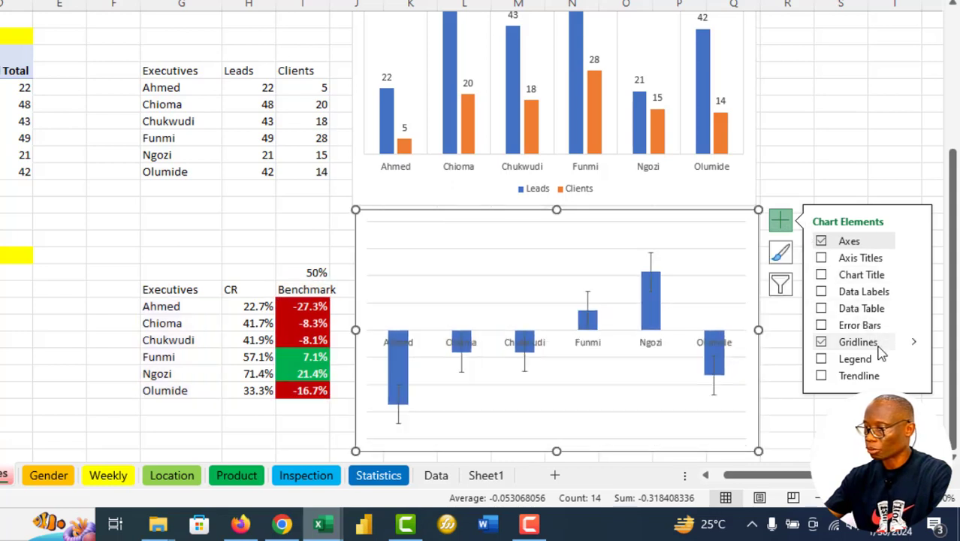
Replace horizontal gridlines with primary major vertical gridlines; add and remove a data table.
{"action": "left_click", "coordinate": [913, 341]}
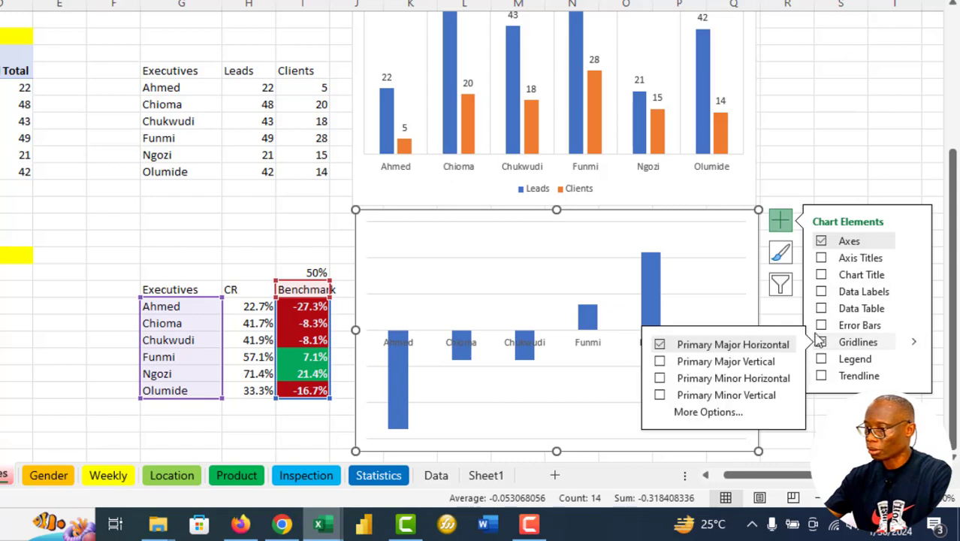
{"action": "left_click", "coordinate": [658, 344]}
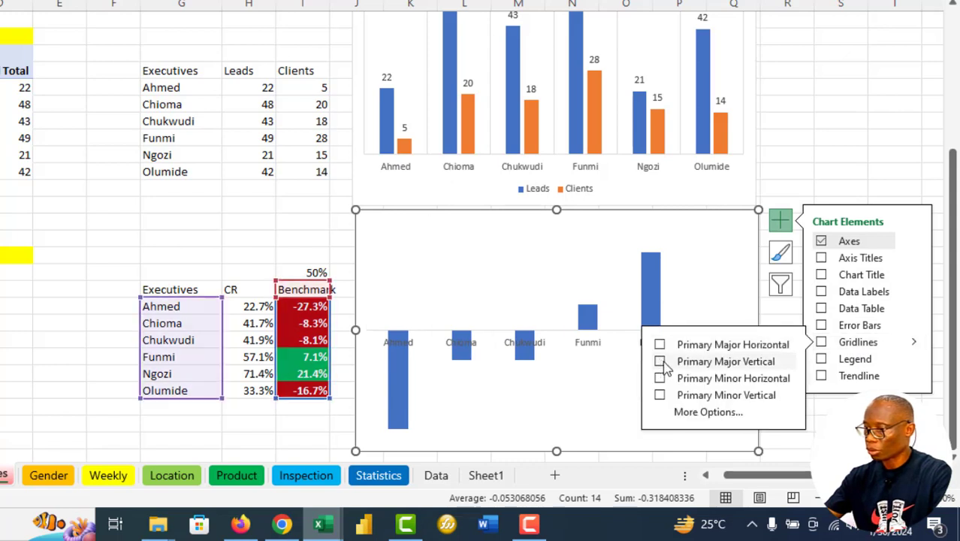
{"action": "left_click", "coordinate": [660, 361]}
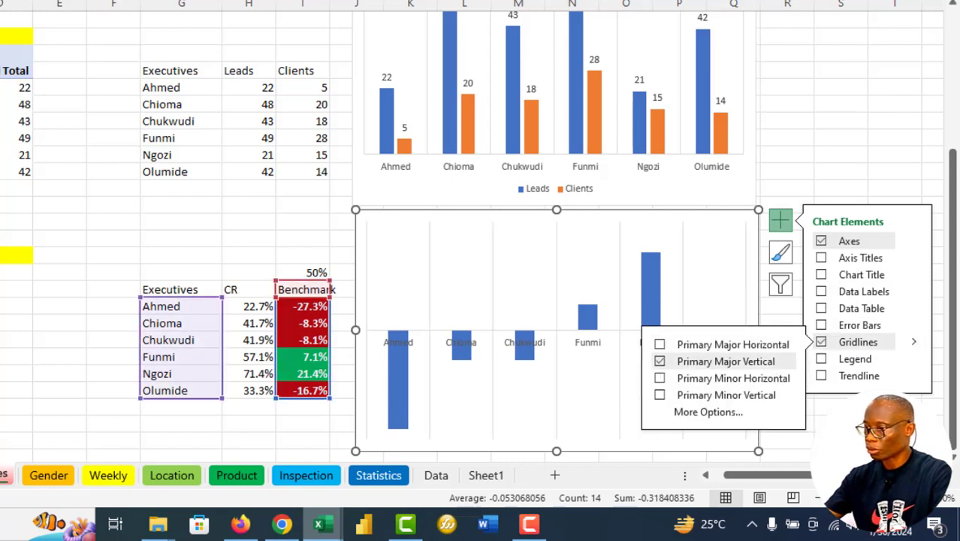
{"action": "left_click", "coordinate": [821, 307]}
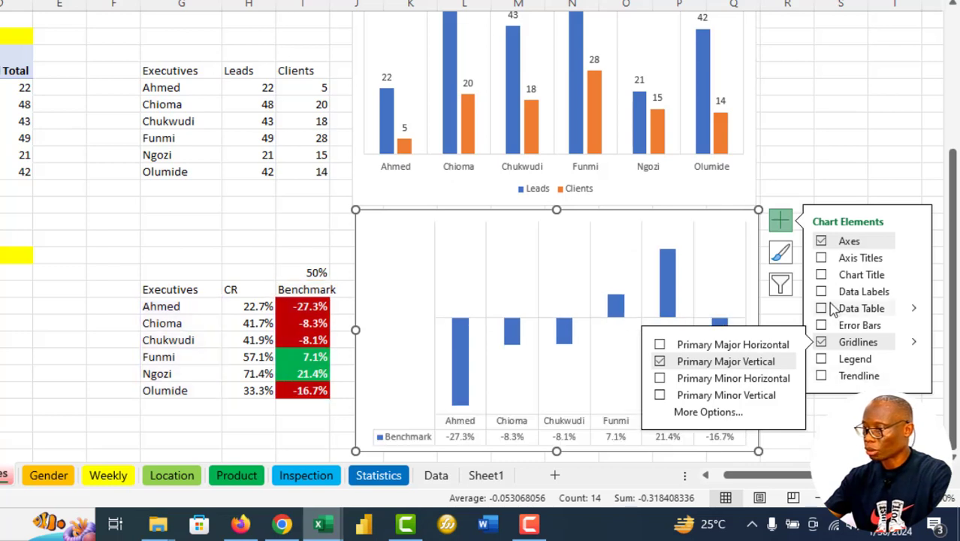
{"action": "left_click", "coordinate": [821, 292]}
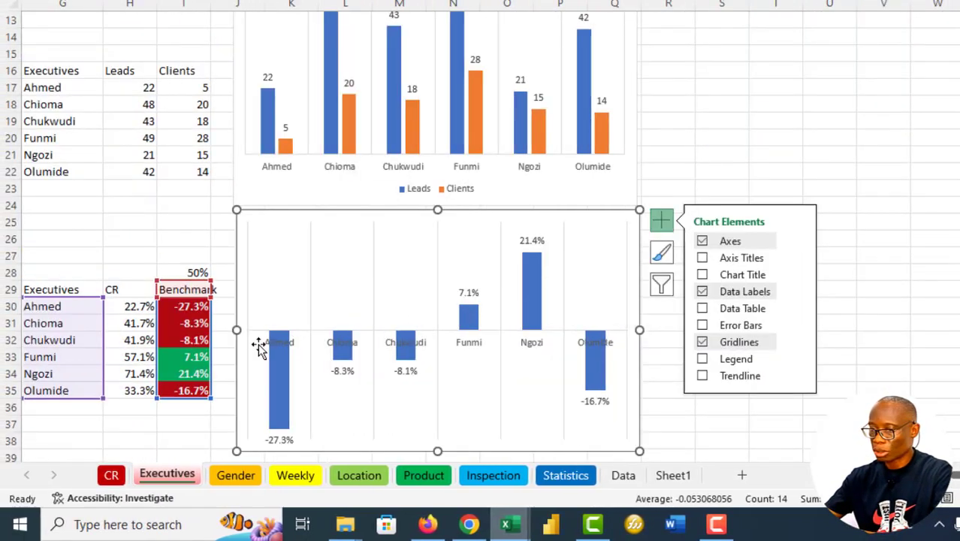
{"action": "mouse_move", "coordinate": [394, 271]}
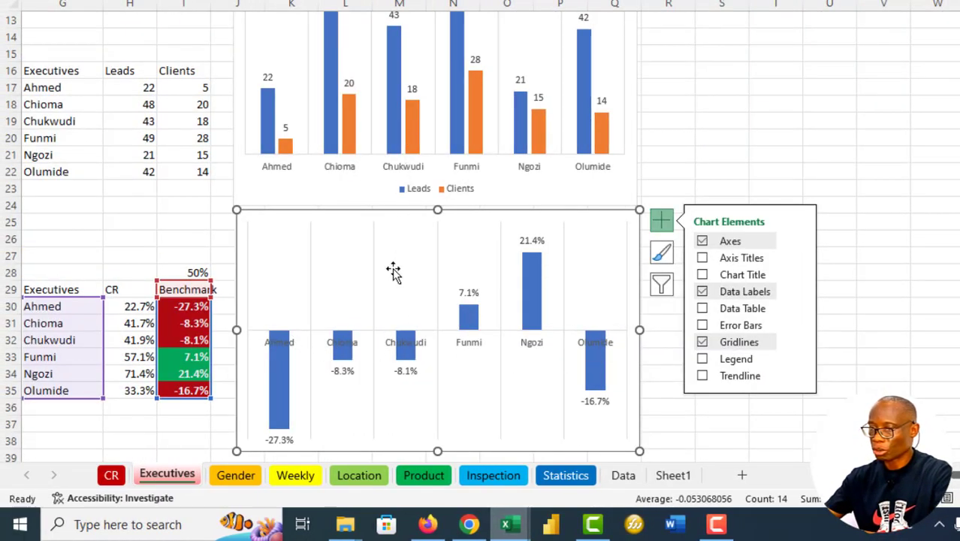
{"action": "mouse_move", "coordinate": [439, 199]}
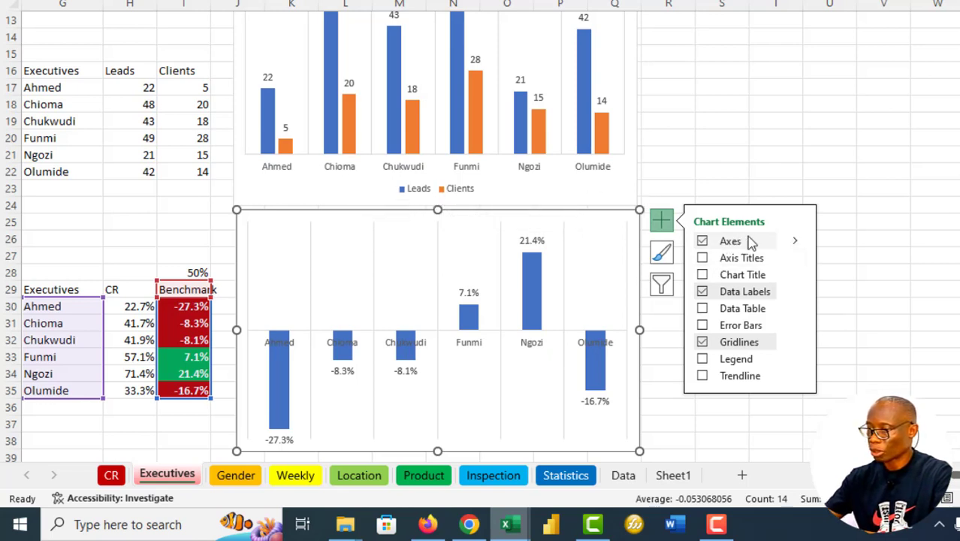
{"action": "mouse_move", "coordinate": [782, 272]}
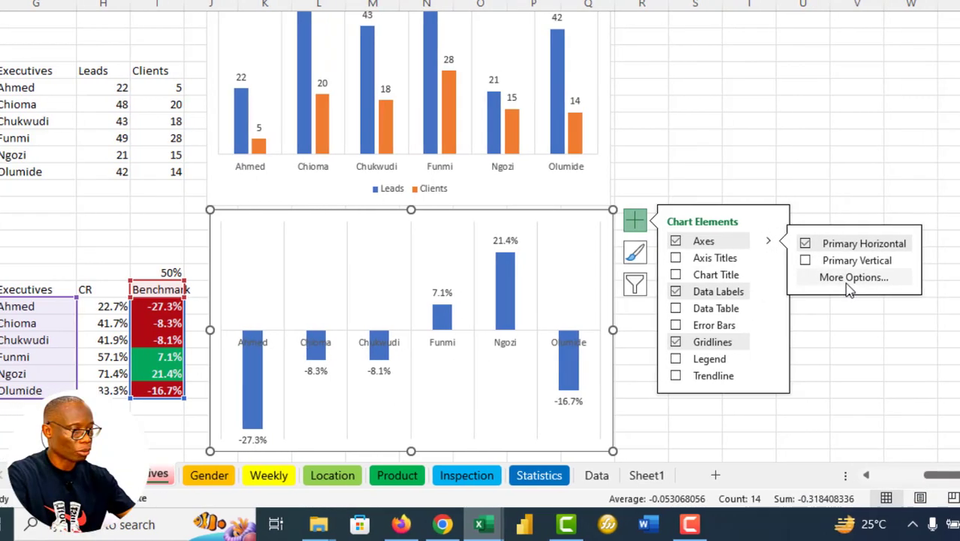
Open the horizontal axis's Format Axis options to set label position to None.
{"action": "left_click", "coordinate": [853, 277]}
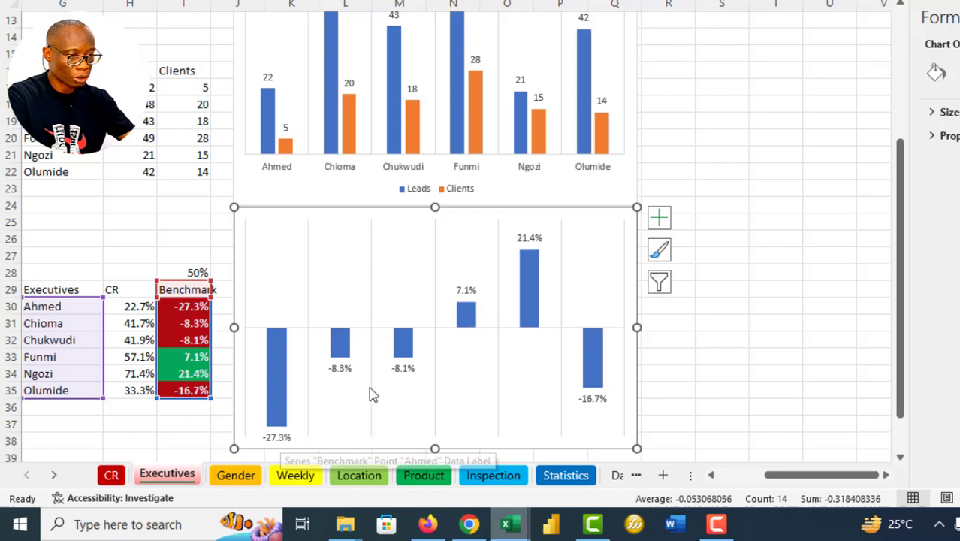
{"action": "mouse_move", "coordinate": [510, 252]}
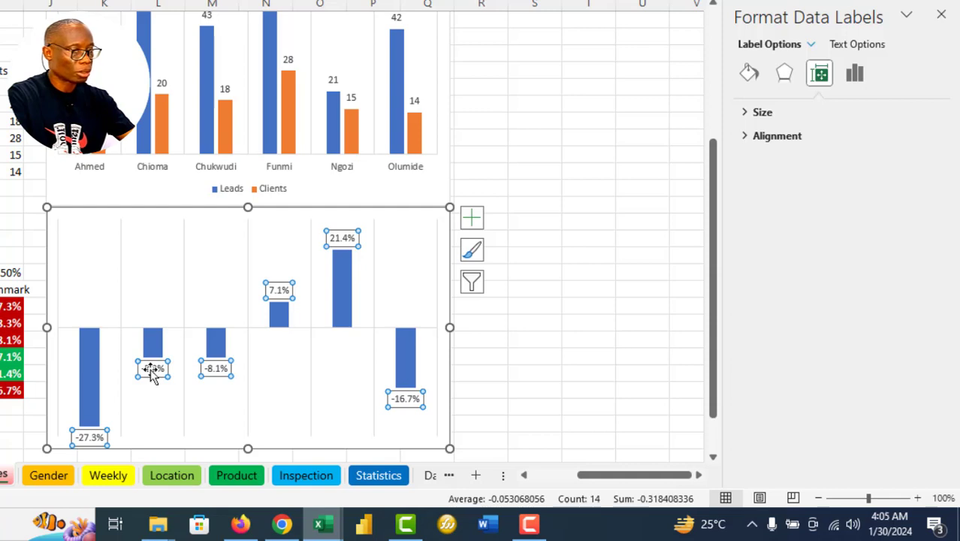
Take data label text from the CR cells H30:H35 and stop showing benchmark values.
{"action": "left_click", "coordinate": [854, 73]}
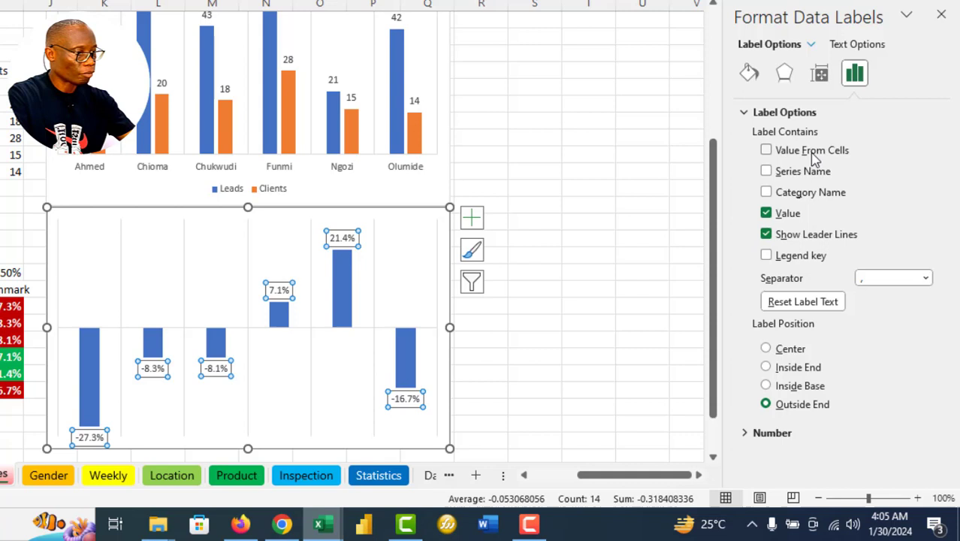
{"action": "left_click", "coordinate": [766, 150]}
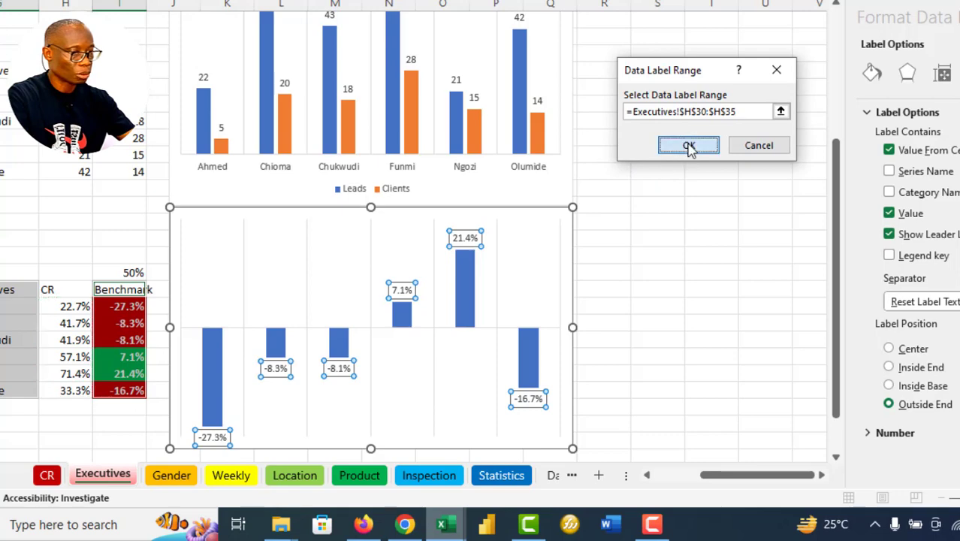
{"action": "left_click", "coordinate": [687, 145]}
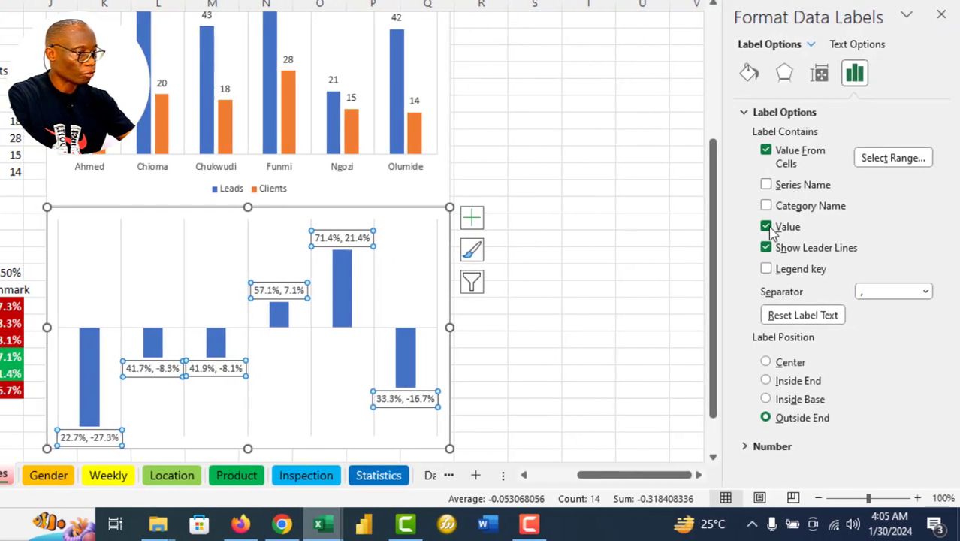
{"action": "left_click", "coordinate": [766, 226]}
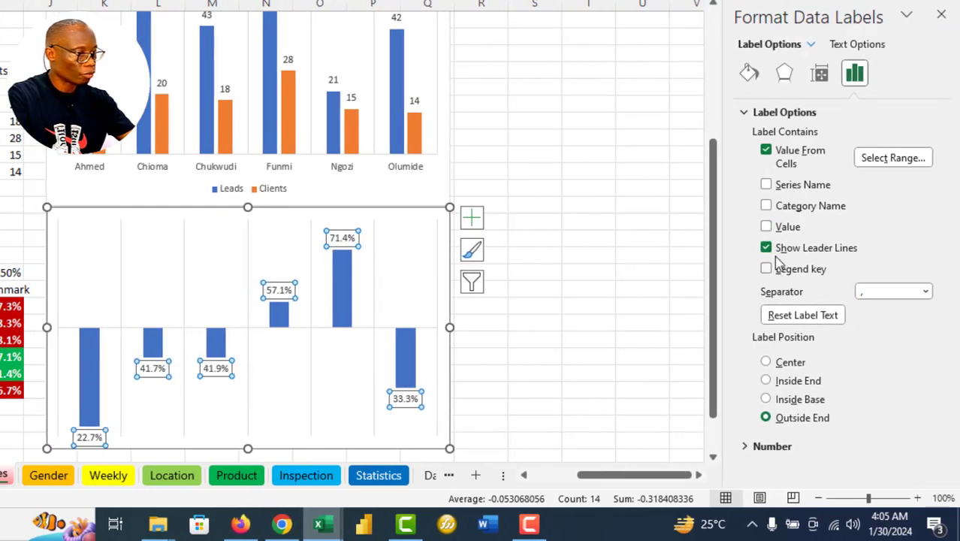
{"action": "left_click", "coordinate": [765, 247]}
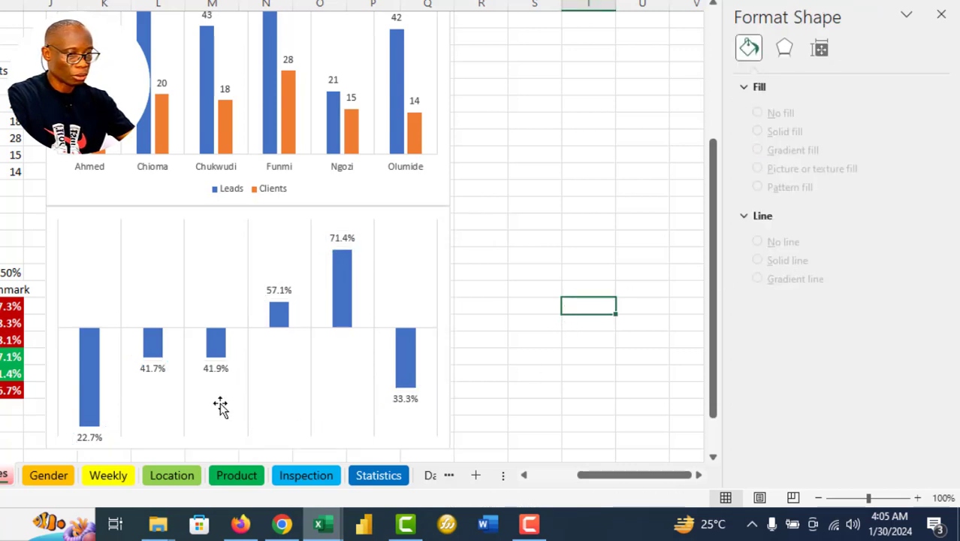
{"action": "mouse_move", "coordinate": [89, 444]}
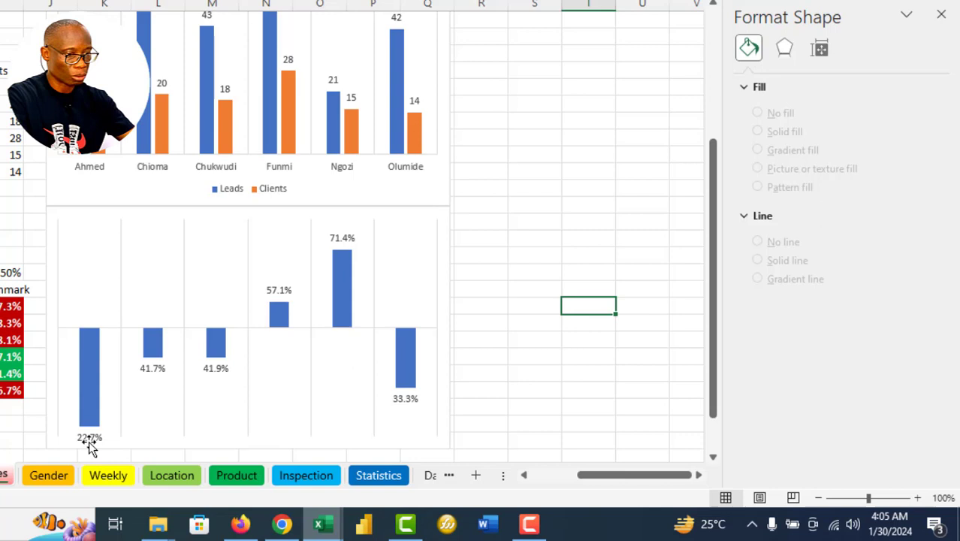
{"action": "mouse_move", "coordinate": [454, 391]}
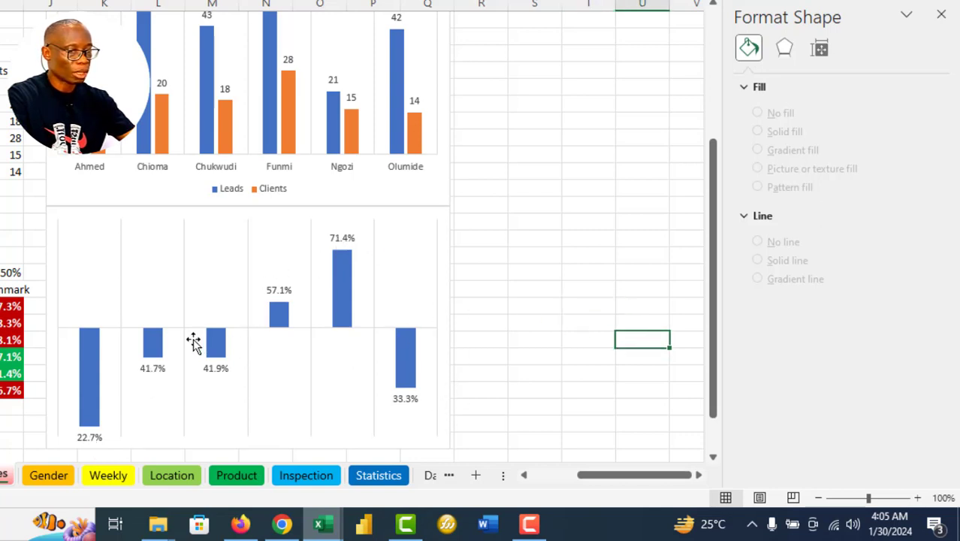
{"action": "mouse_move", "coordinate": [353, 297]}
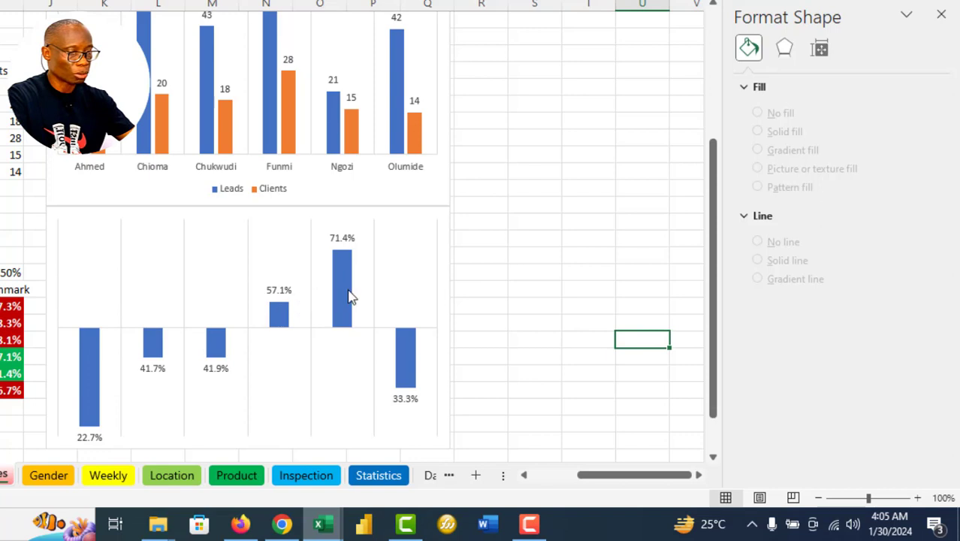
{"action": "mouse_move", "coordinate": [171, 360]}
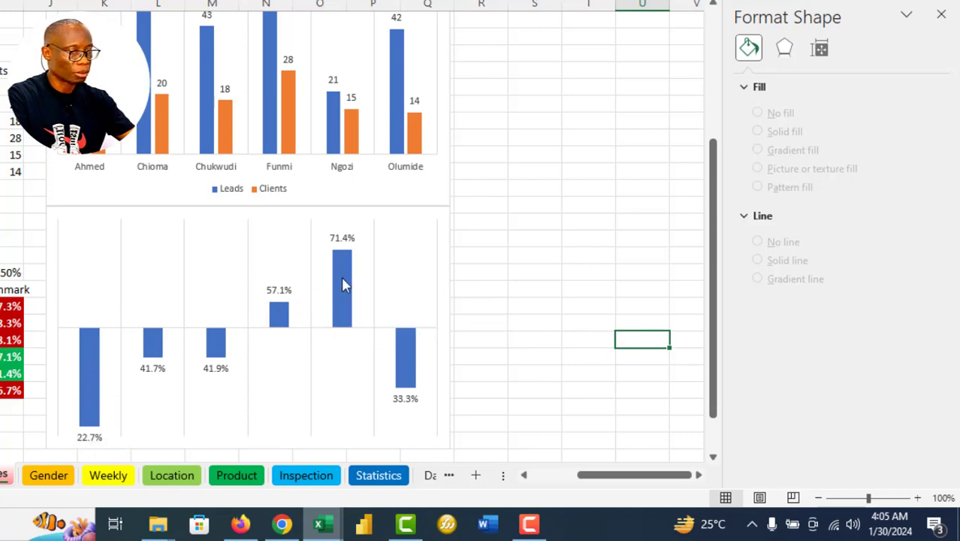
Give the Benchmark series a solid fill with Invert if negative enabled, choosing its colour.
{"action": "right_click", "coordinate": [342, 283]}
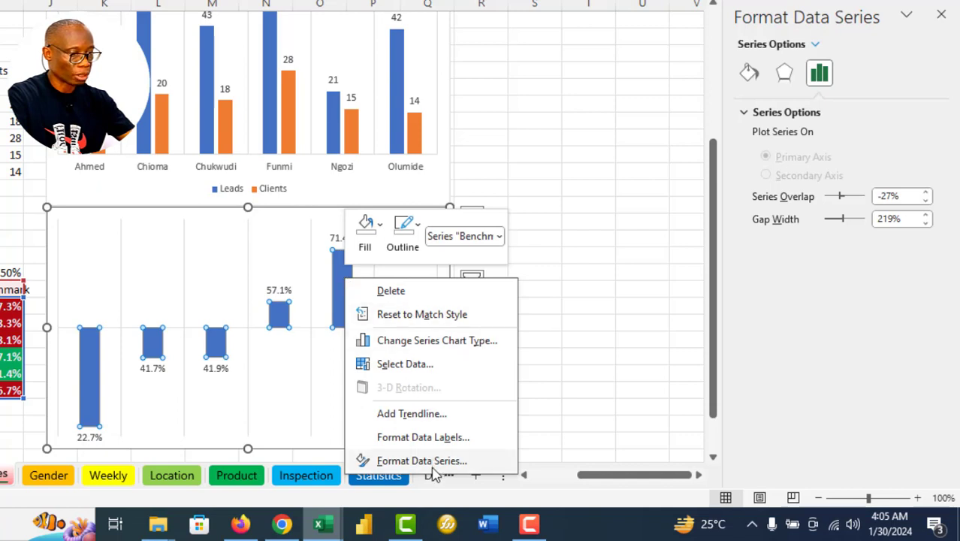
{"action": "left_click", "coordinate": [421, 460]}
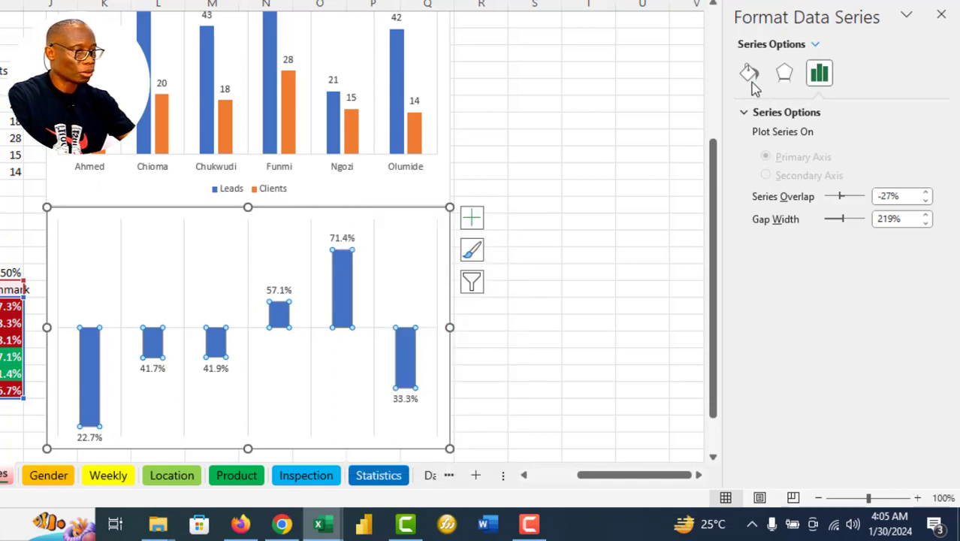
{"action": "left_click", "coordinate": [748, 73]}
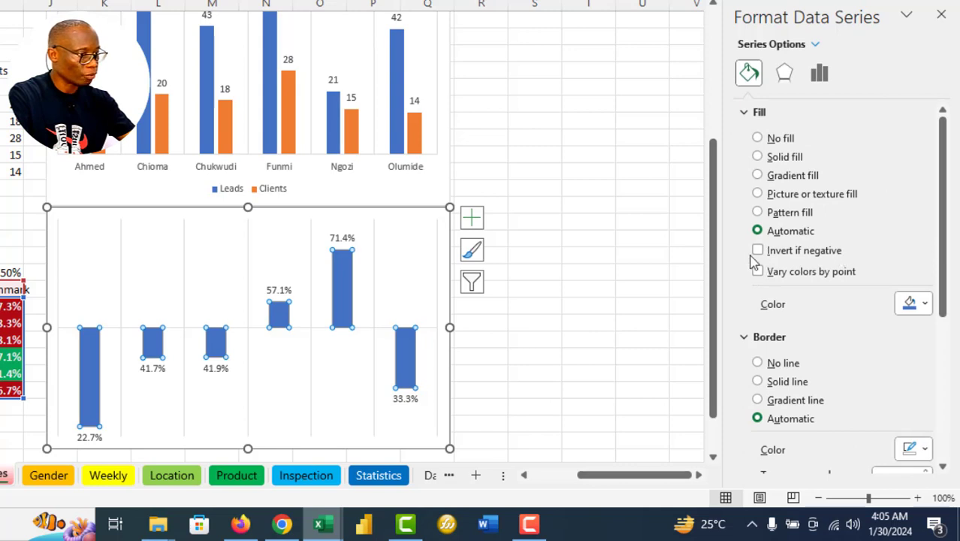
{"action": "left_click", "coordinate": [757, 250]}
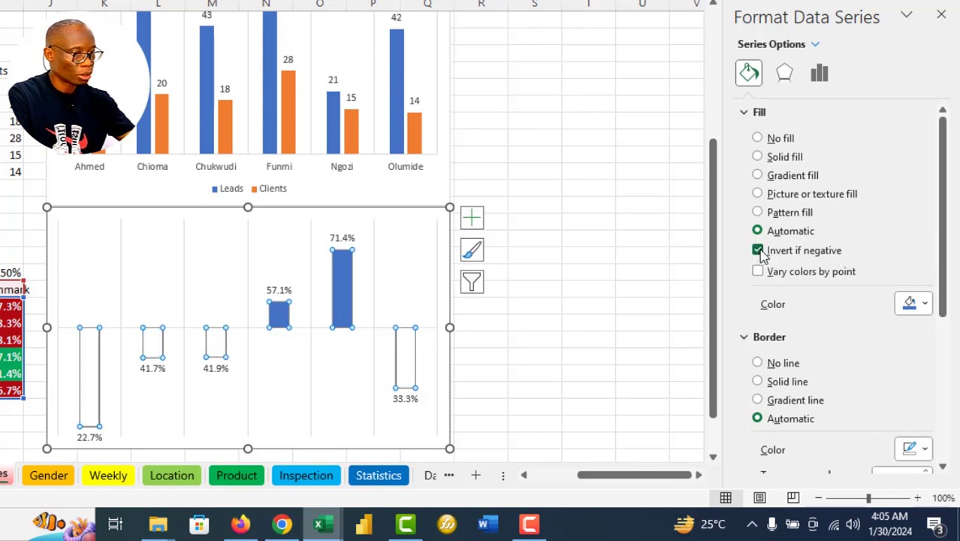
{"action": "left_click", "coordinate": [757, 156]}
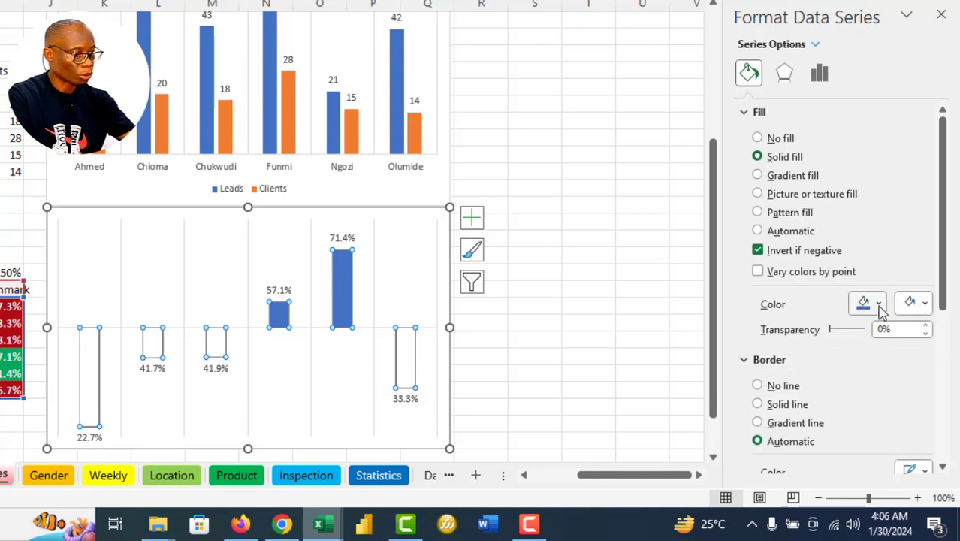
{"action": "left_click", "coordinate": [862, 304]}
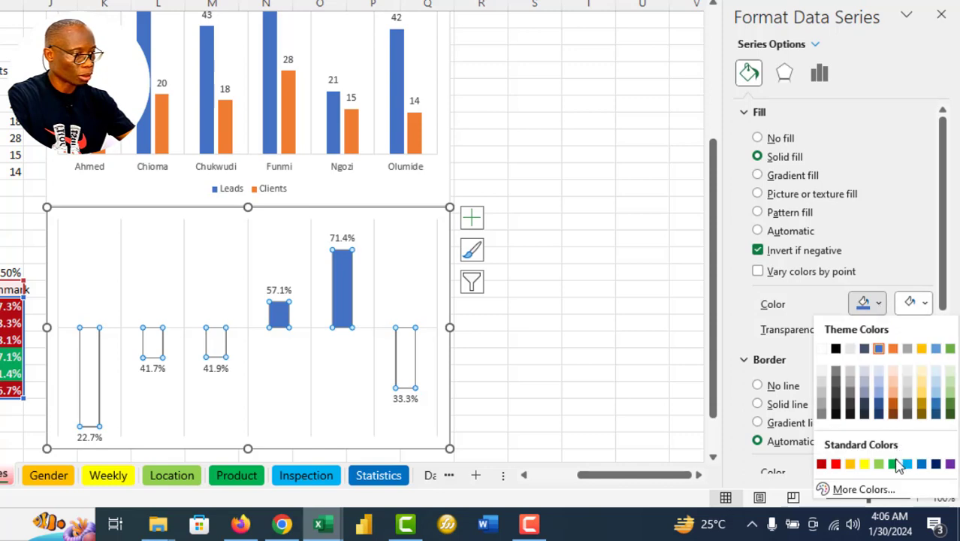